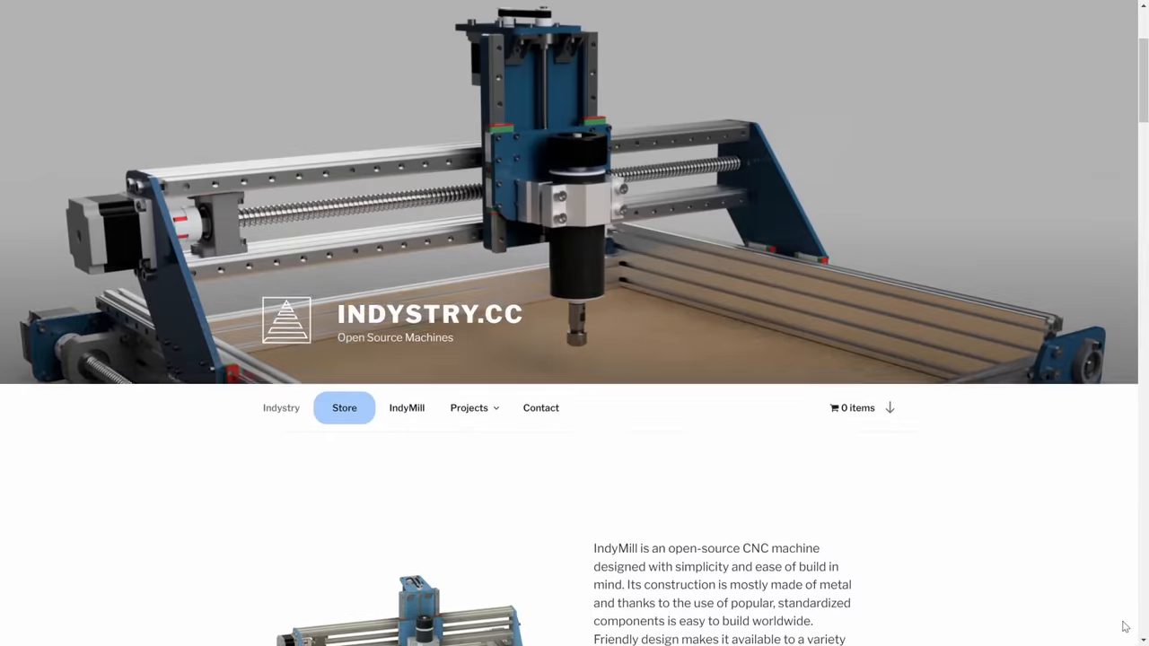
Step: Draw a 2-point rectangle on the enclosure face with a 50 mm width
{"action": "scroll", "scroll_direction": "down", "scroll_amount": 3}
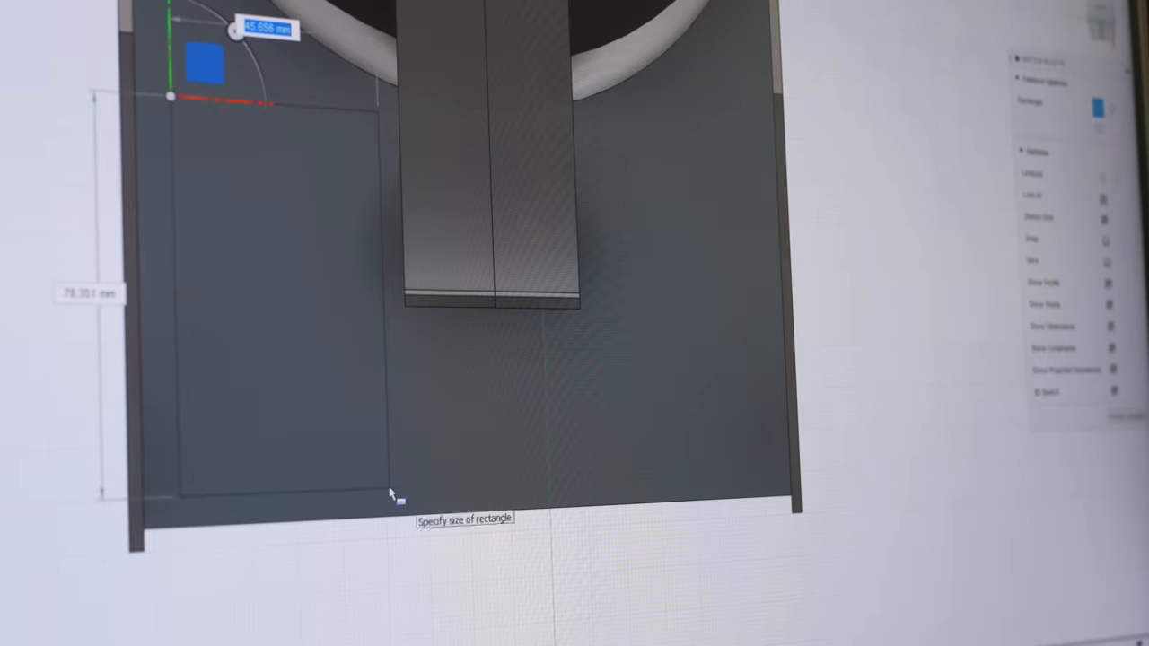
{"action": "type", "text": "50"}
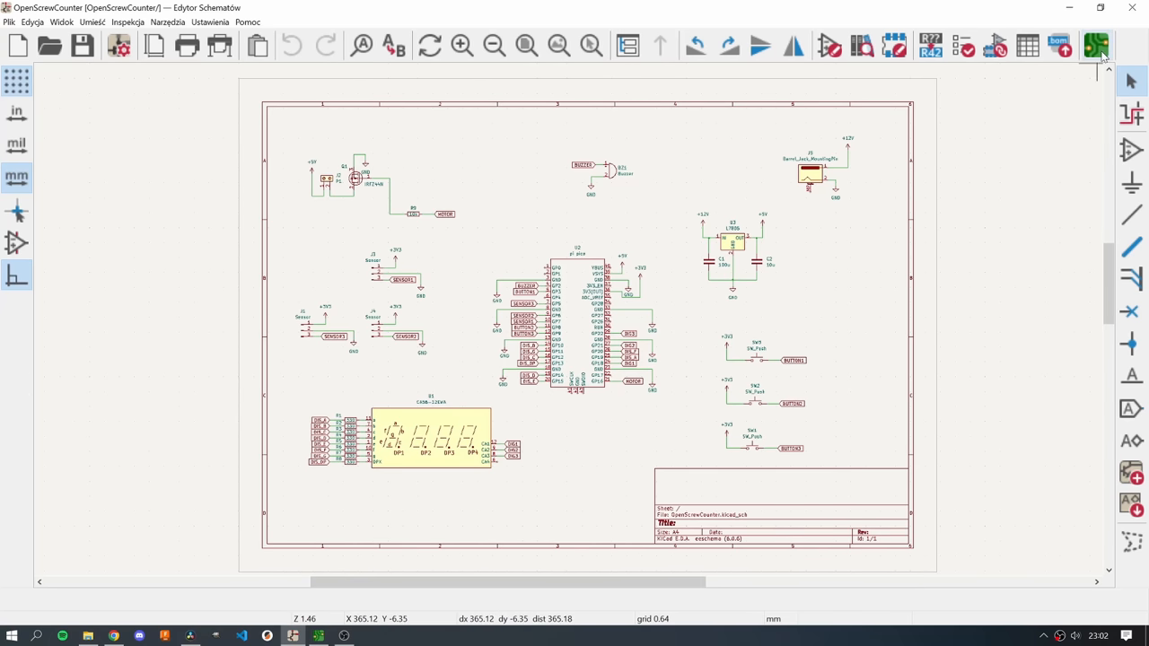
{"action": "left_click", "coordinate": [1096, 45]}
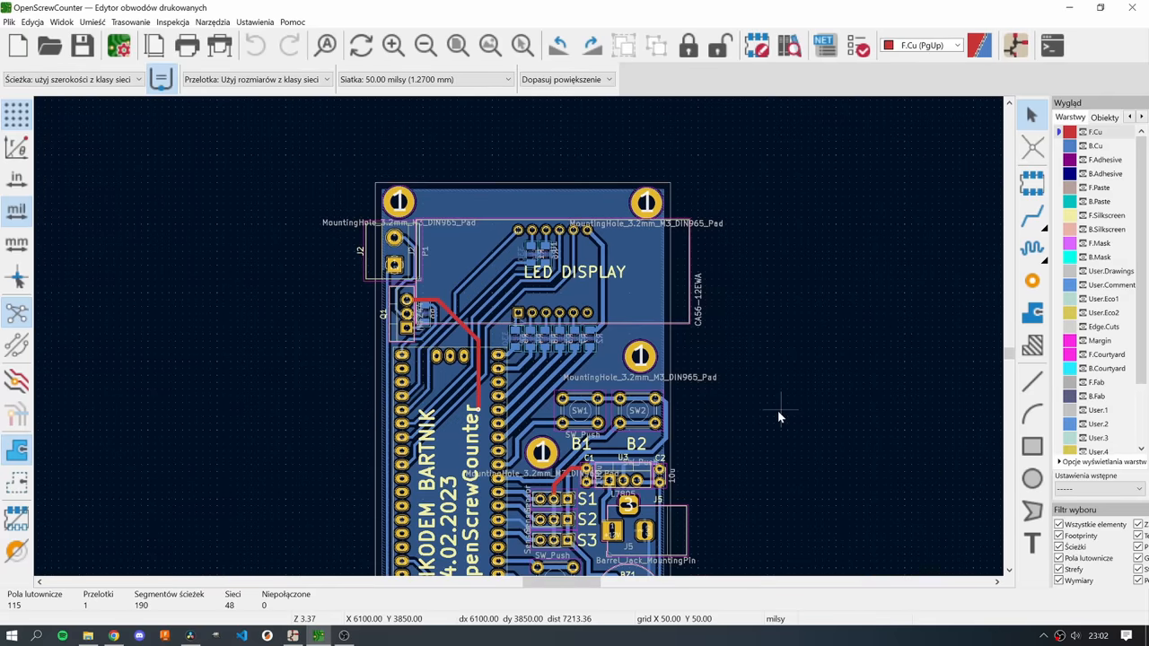
{"action": "scroll", "scroll_direction": "down", "scroll_amount": 3}
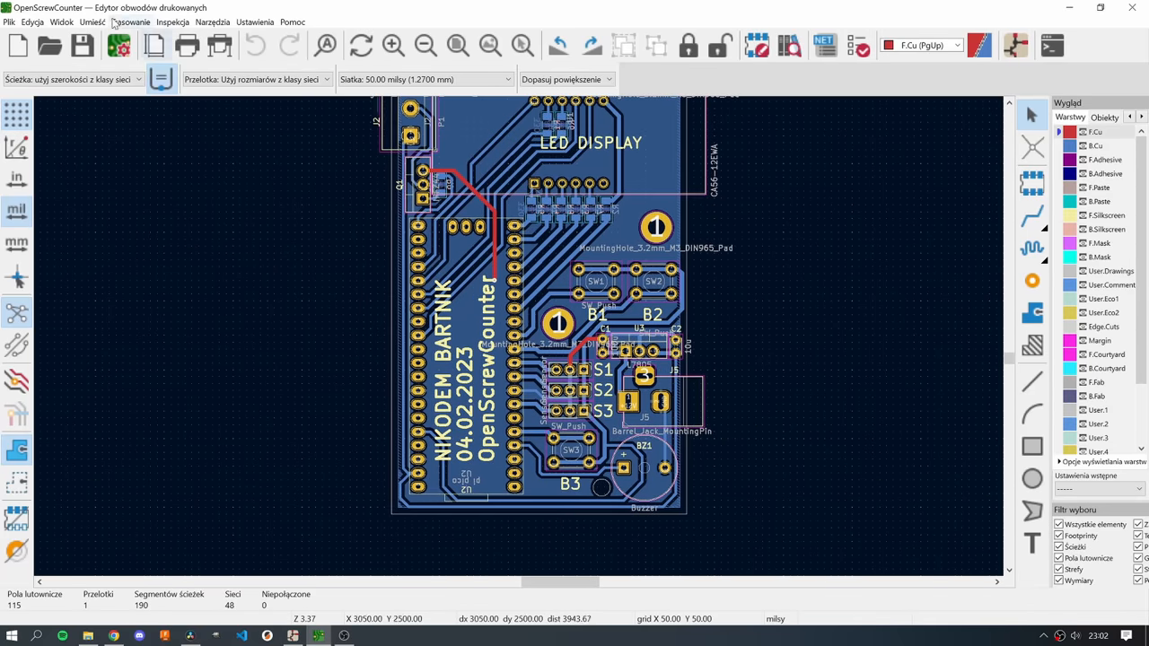
{"action": "left_click", "coordinate": [788, 45]}
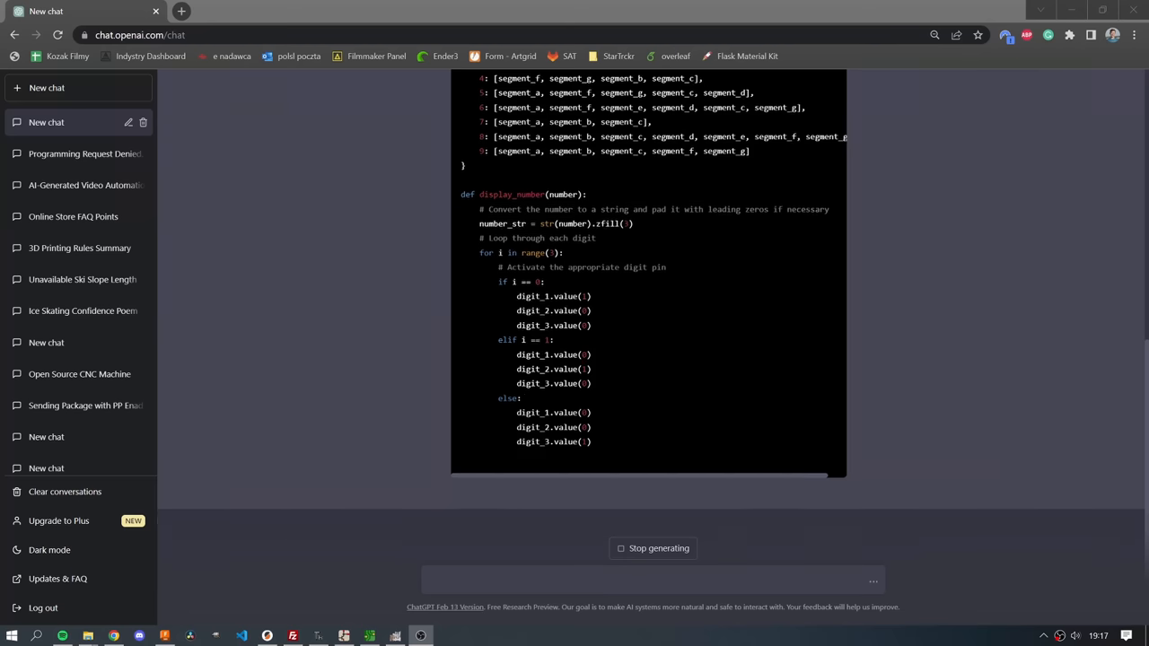
Step: Scroll down as ChatGPT streams the display_number digit-switching code
{"action": "scroll", "scroll_direction": "down", "scroll_amount": 3}
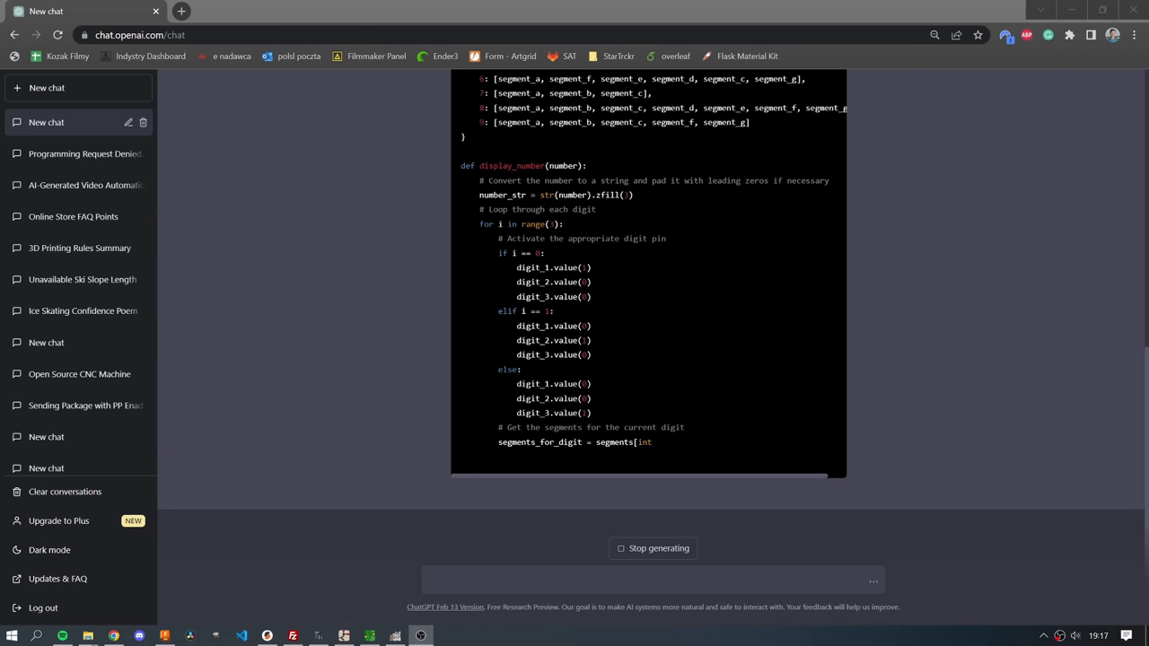